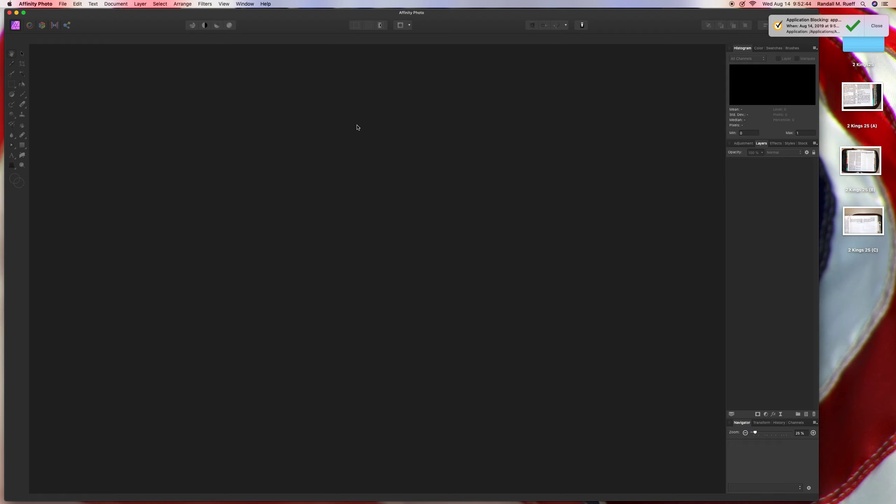
Step: Dismiss the notification and open the 2 Kings 25 (A), (B), (C) page photos from disk
click(876, 26)
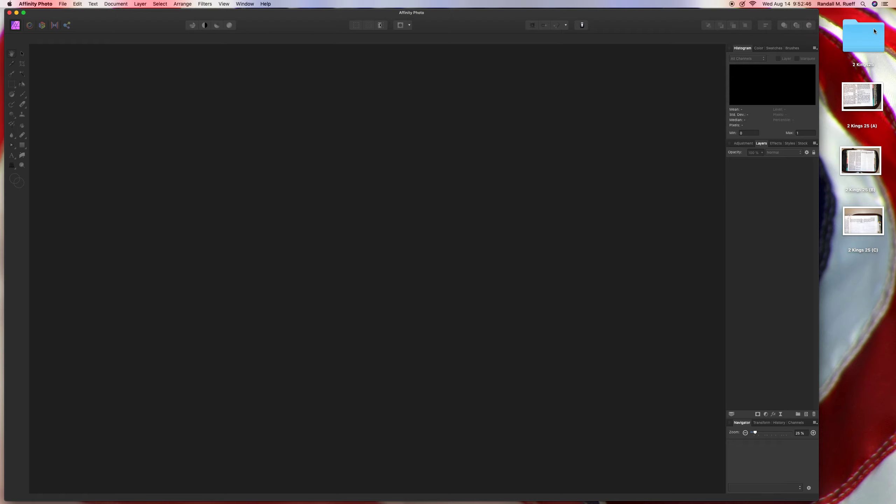
mouse_move(621, 107)
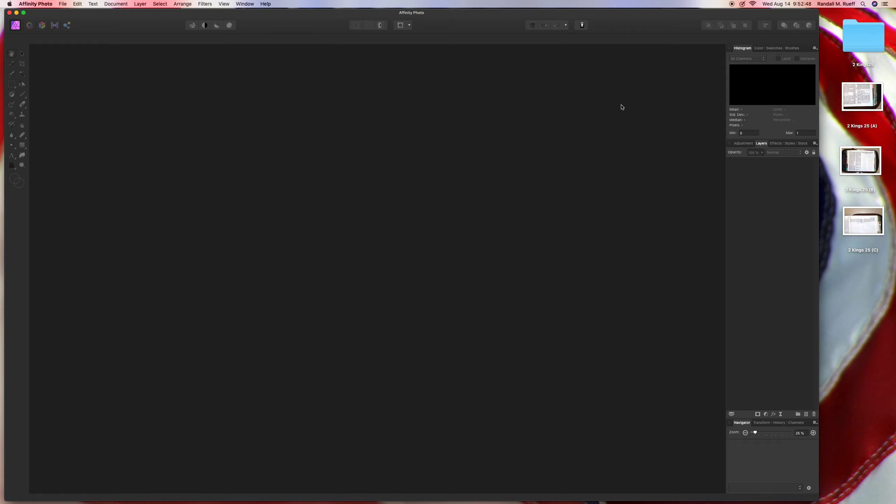
mouse_move(83, 19)
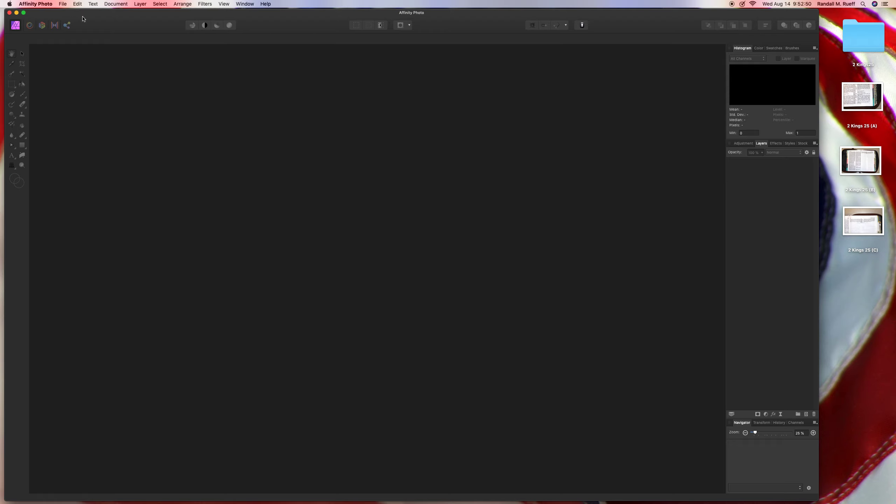
click(63, 5)
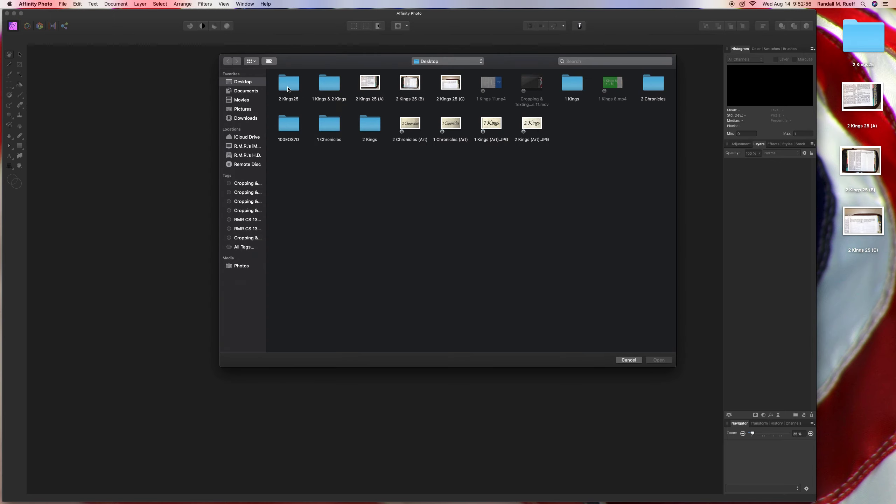
click(450, 82)
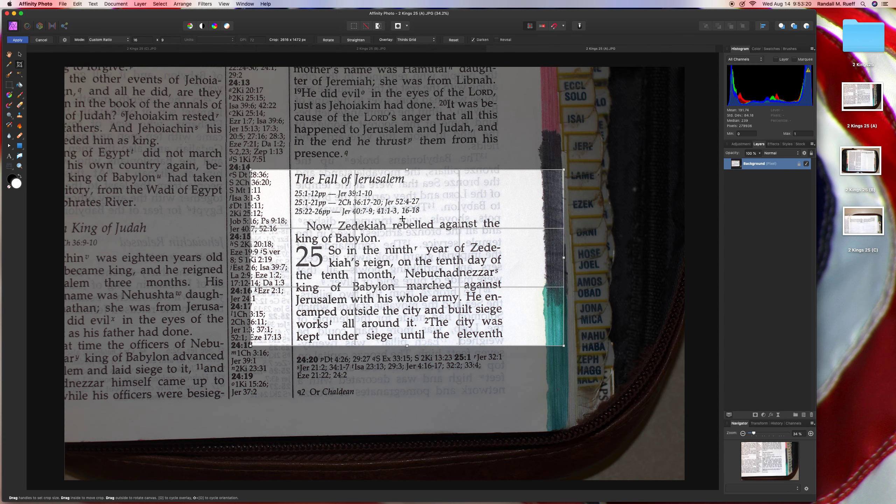
Step: Apply the wide crop around The Fall of Jerusalem passage
click(17, 39)
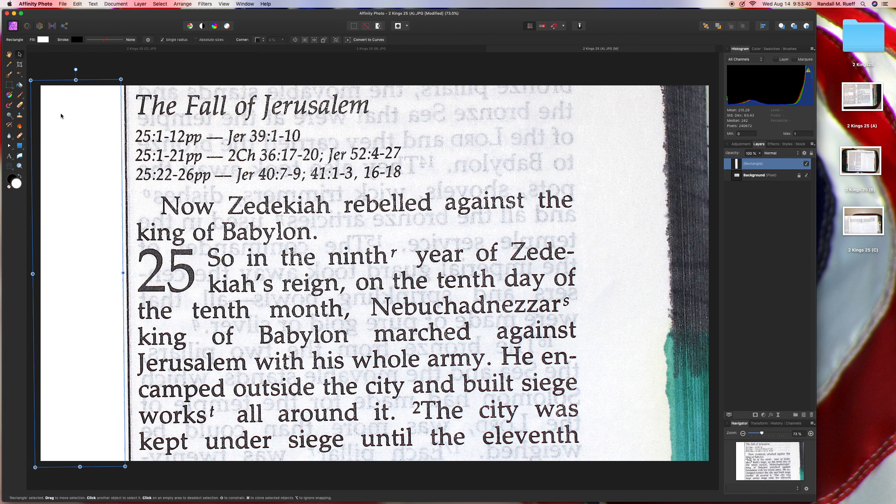
Step: Try pink and green fills on the left banner, settle on solid blue, then deselect it
click(42, 39)
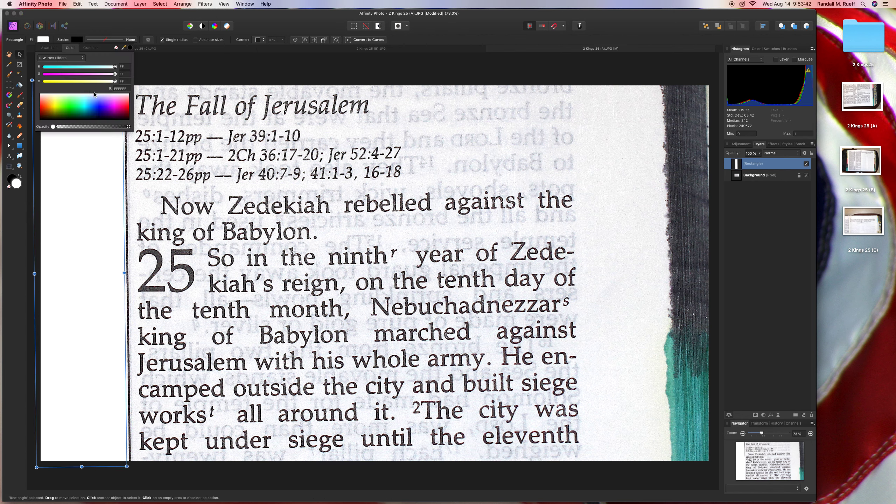
click(108, 109)
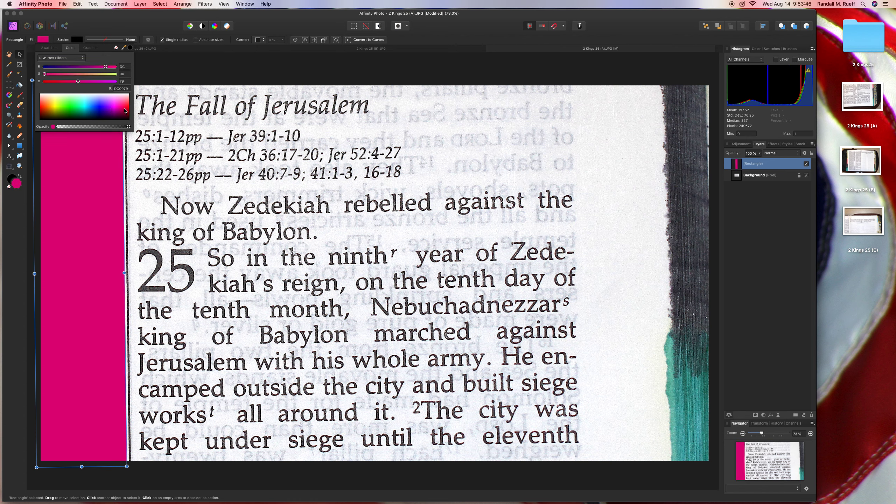
click(67, 114)
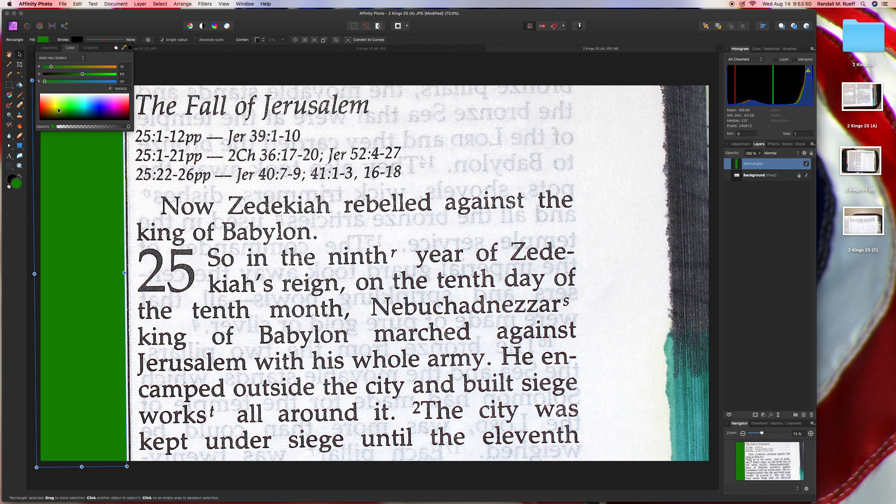
click(71, 113)
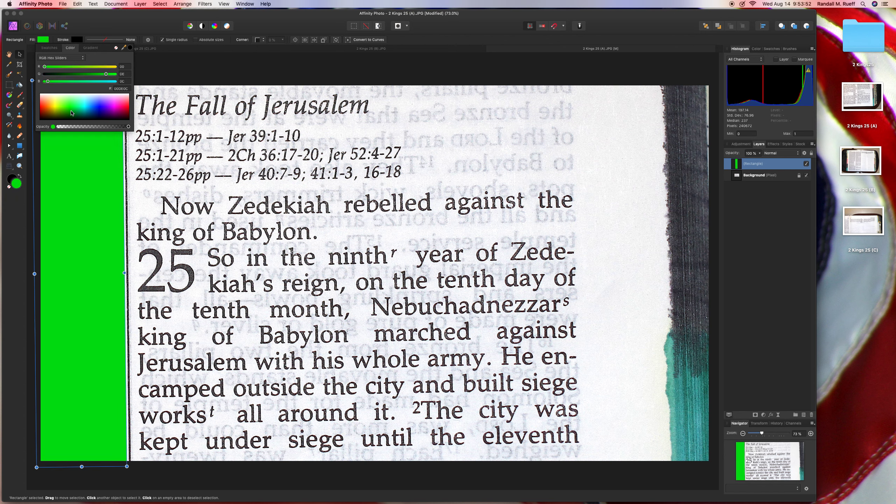
click(93, 113)
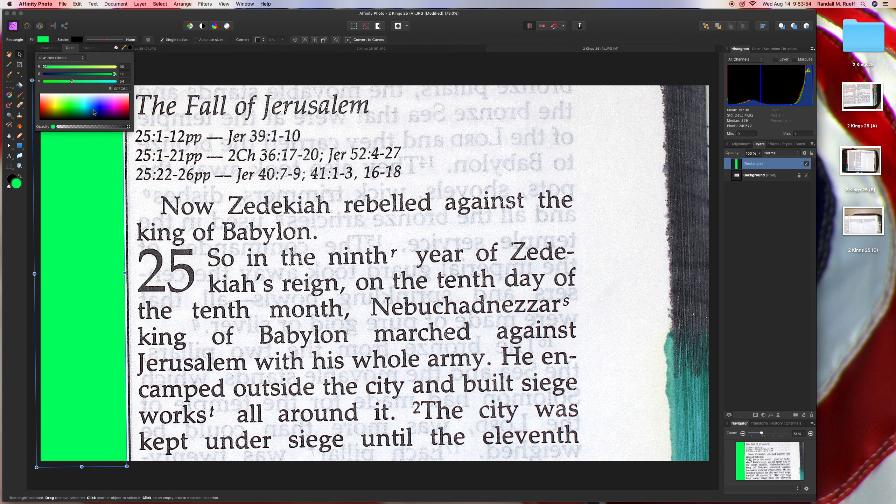
click(93, 113)
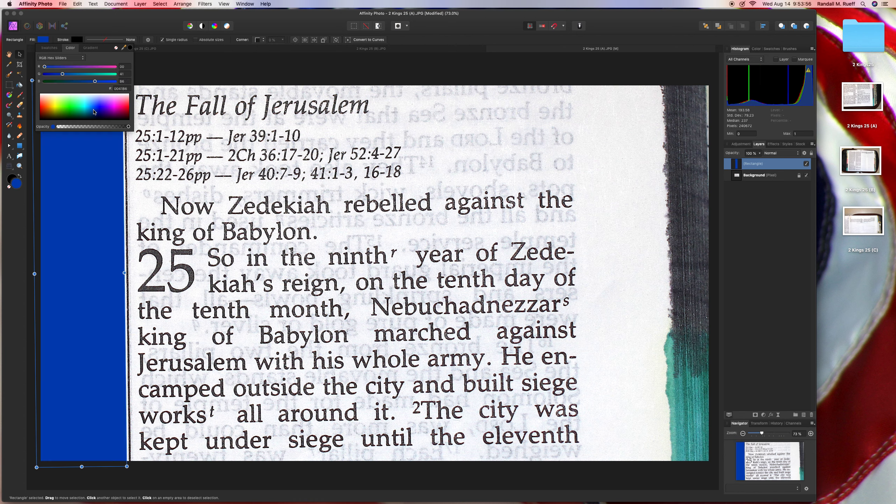
click(755, 175)
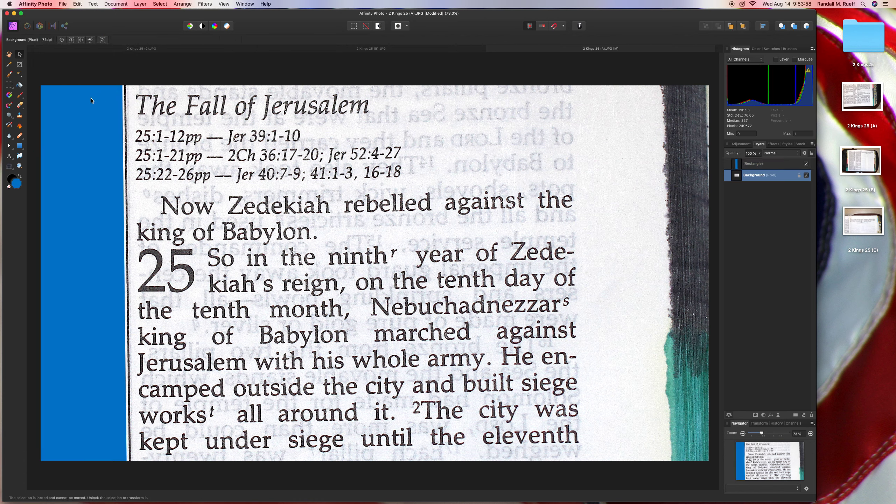
Step: Add a white '2 Kings 25 / 1 - 2' text label on the blue banner, then move to the (C) photo
click(9, 156)
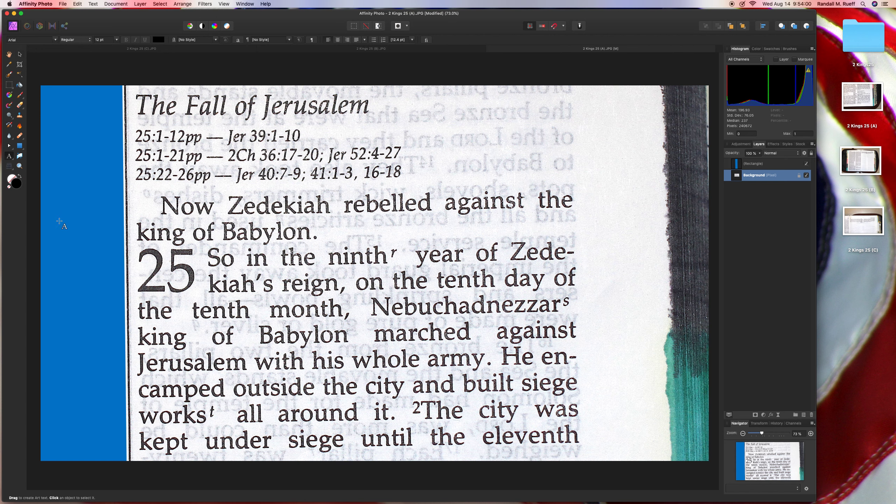
mouse_move(97, 247)
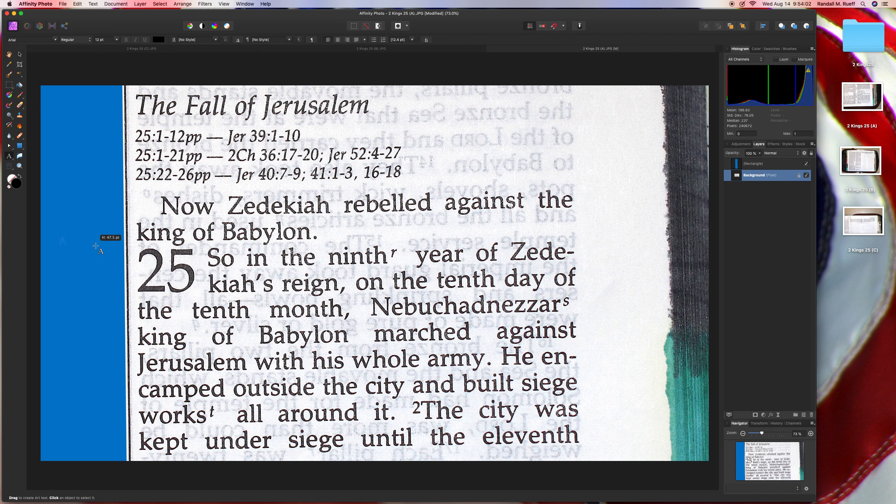
click(96, 246)
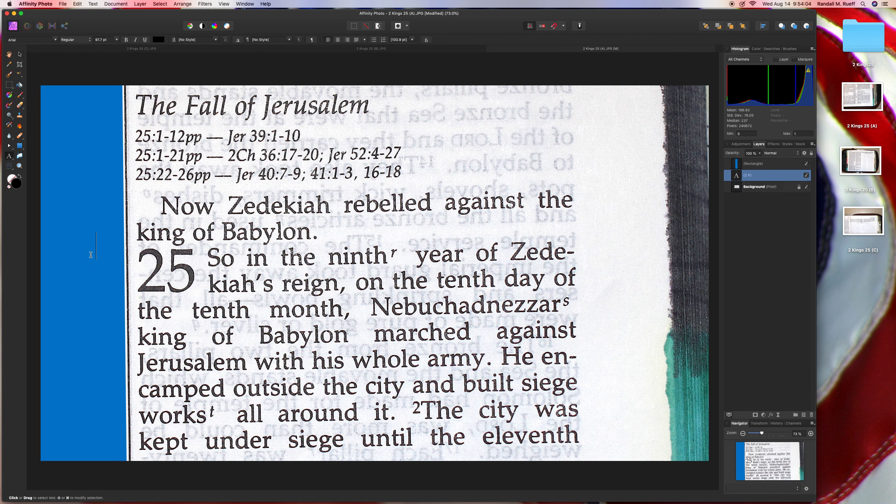
text(gs 25)
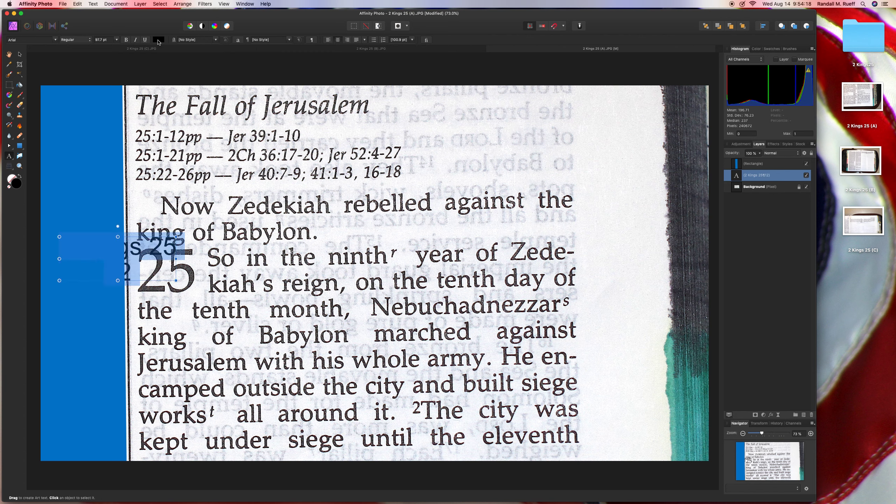
click(159, 39)
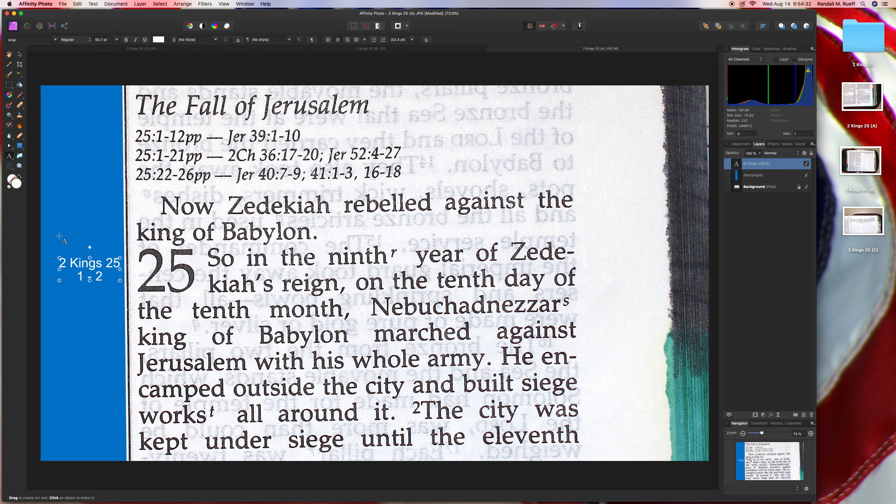
click(763, 175)
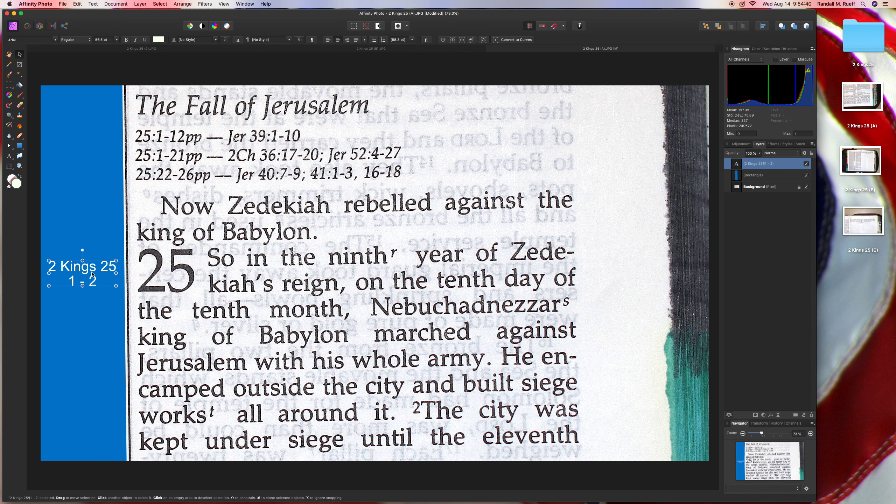
click(753, 175)
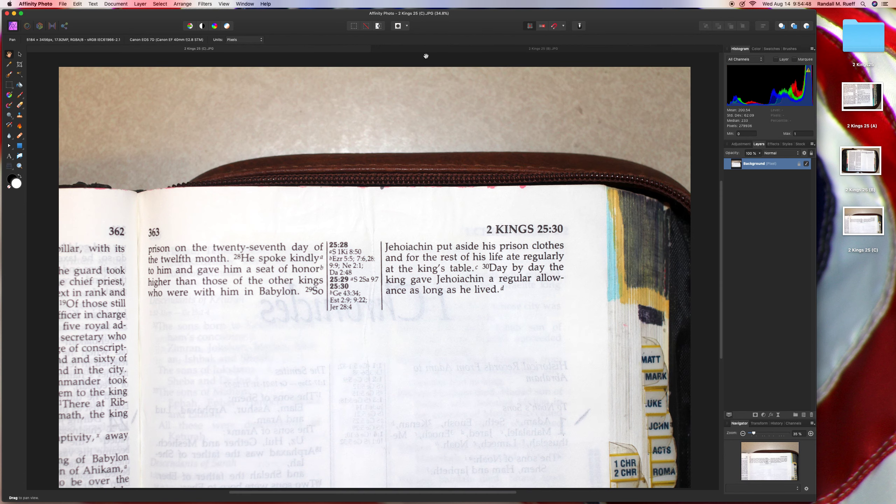
mouse_move(9, 83)
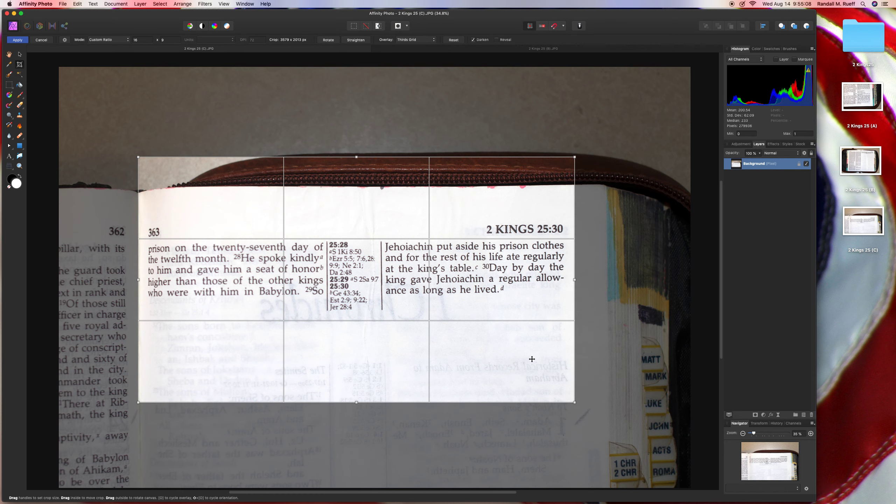
Step: Apply the 16:8 crop framing verses 28–30 ending at 2 KINGS 25:30
click(17, 39)
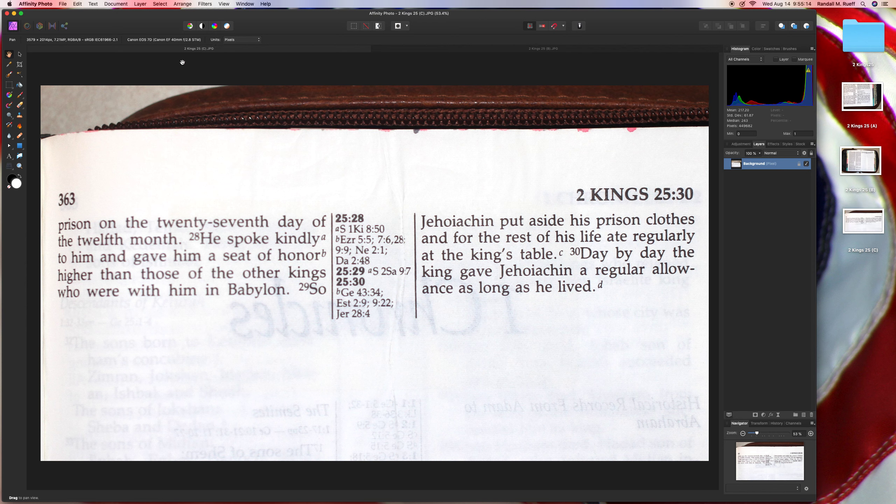
mouse_move(21, 151)
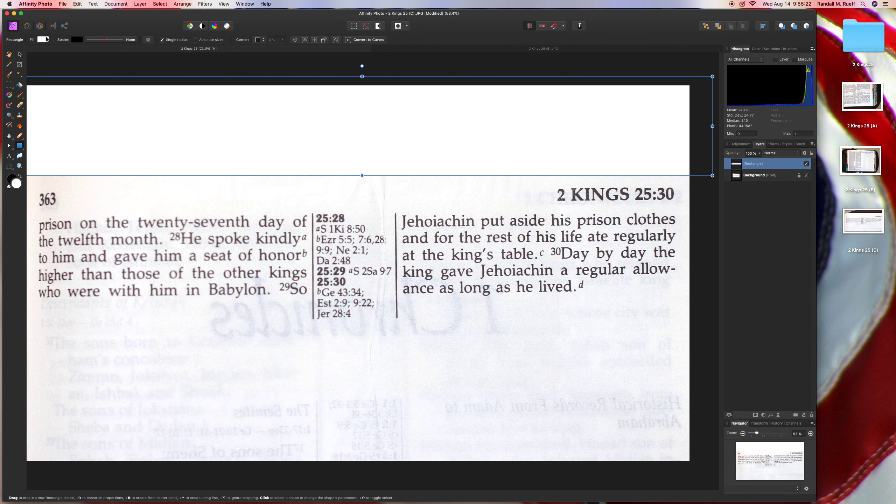
Step: Fill the top banner rectangle red, add the matching bottom band, and return to panning
click(42, 40)
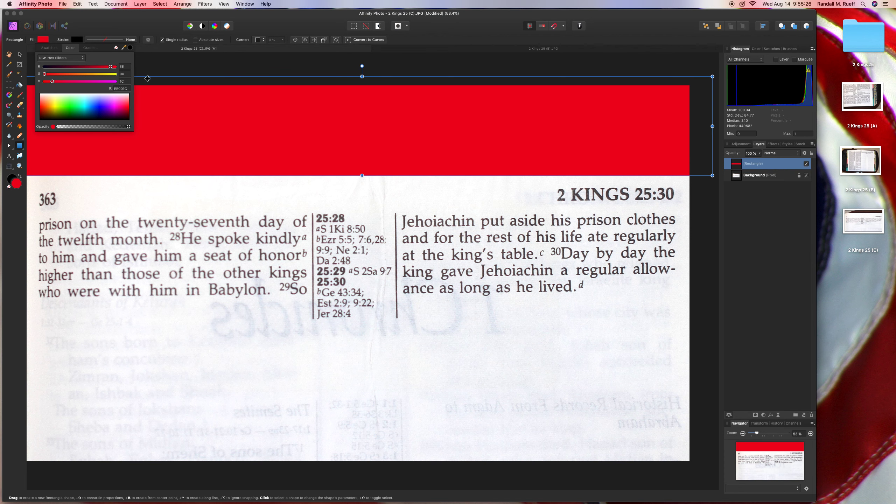
click(41, 39)
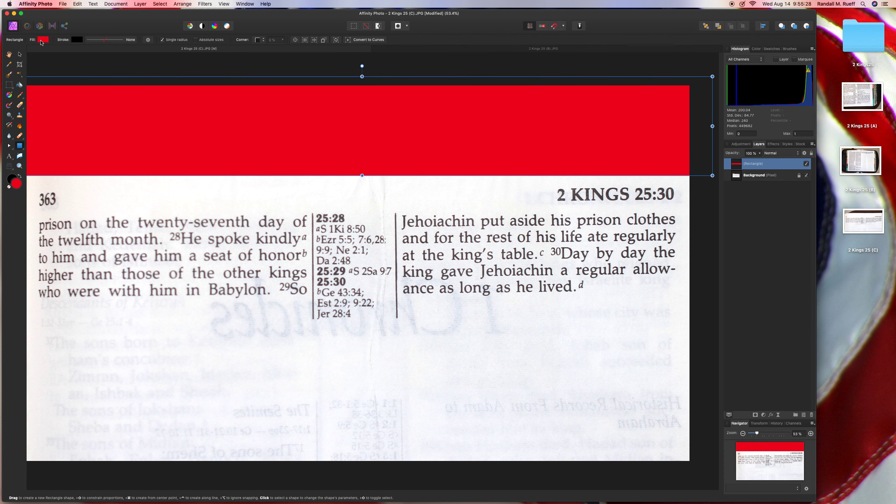
click(8, 53)
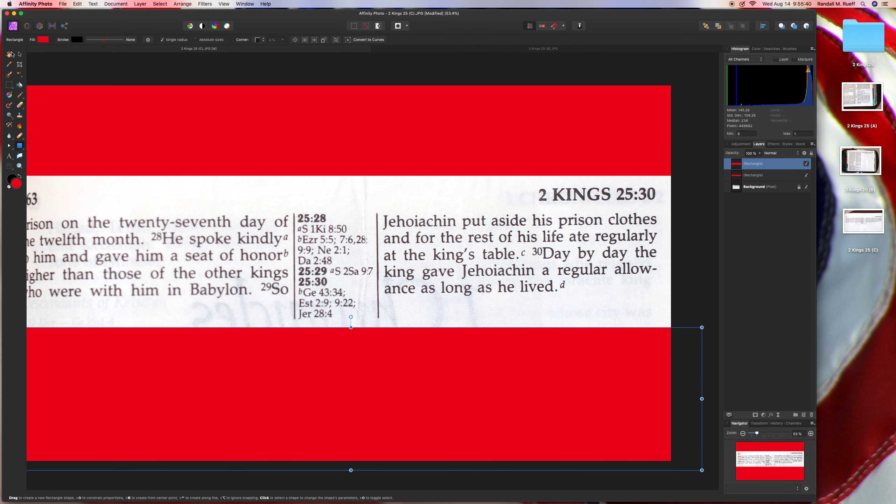
click(8, 54)
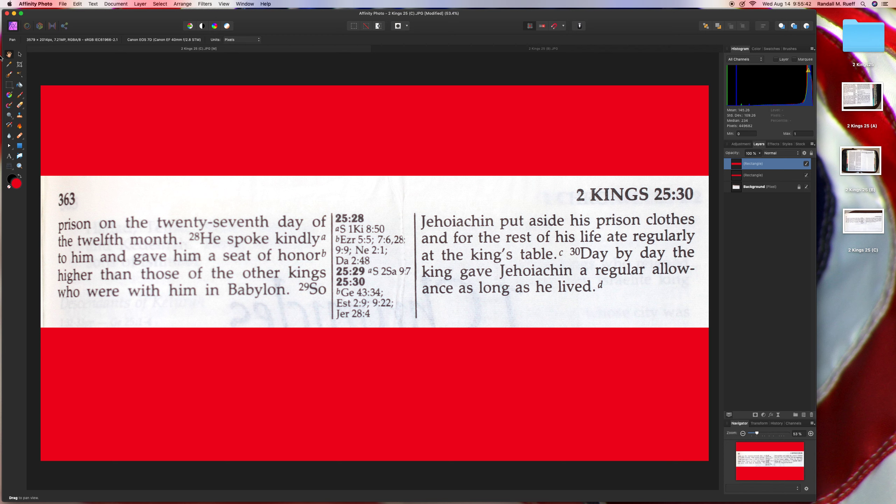
Step: Add a large white '2 Kings 25' title on the top red banner
click(10, 156)
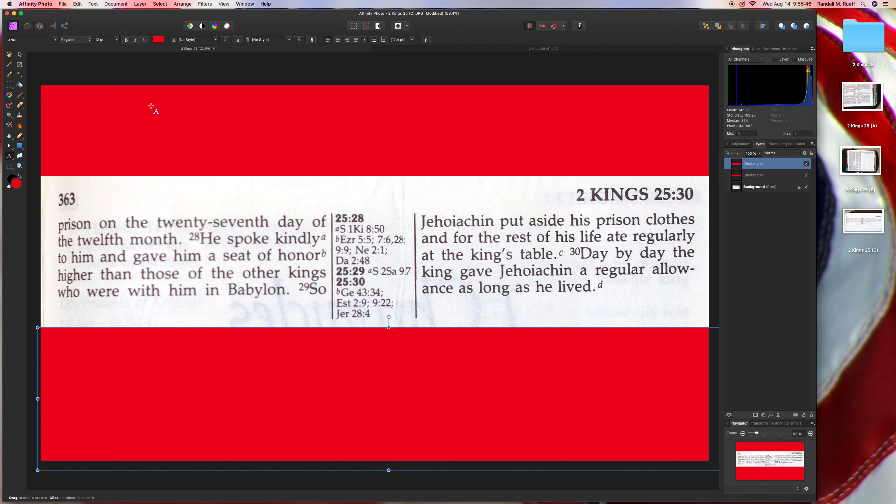
drag(151, 106, 171, 134)
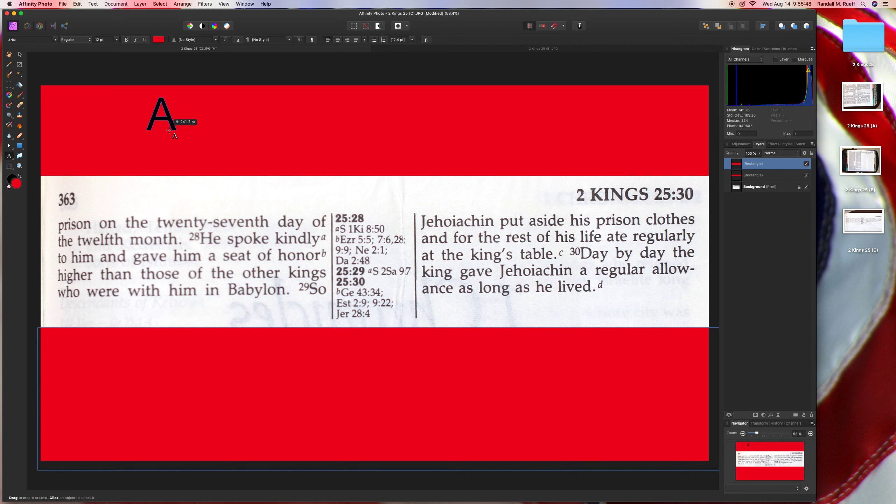
text(2 Ki)
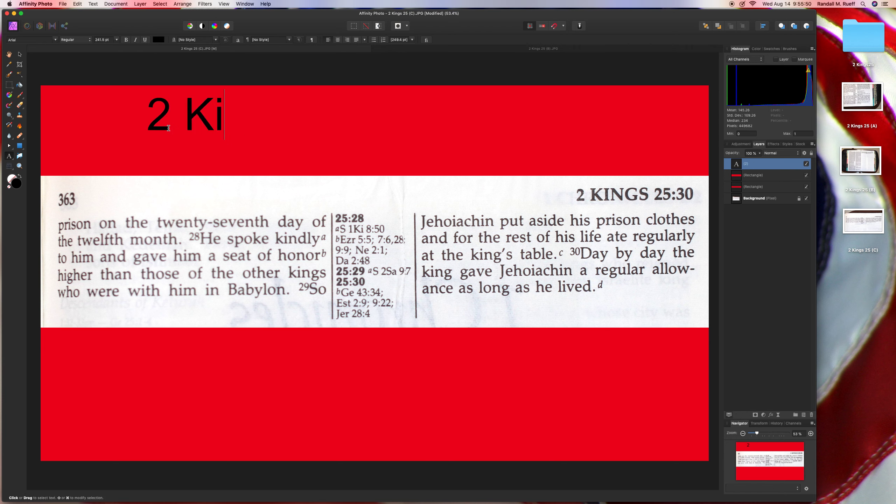
text(ngs)
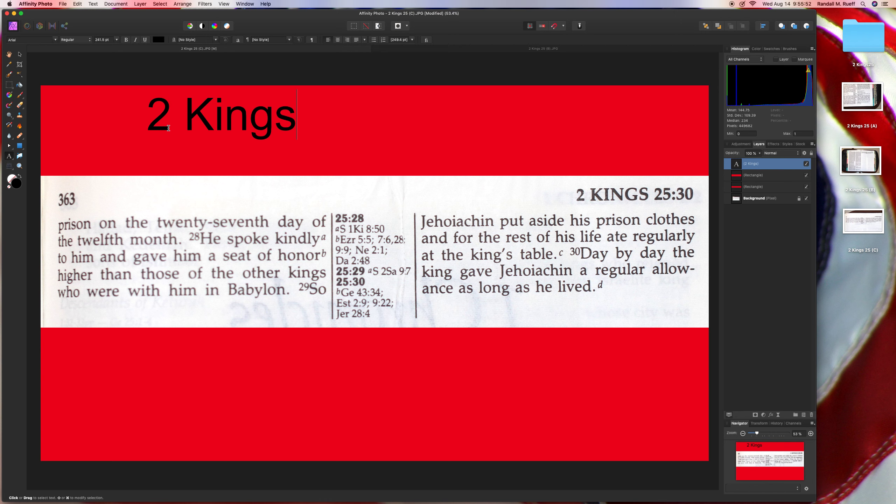
text(25)
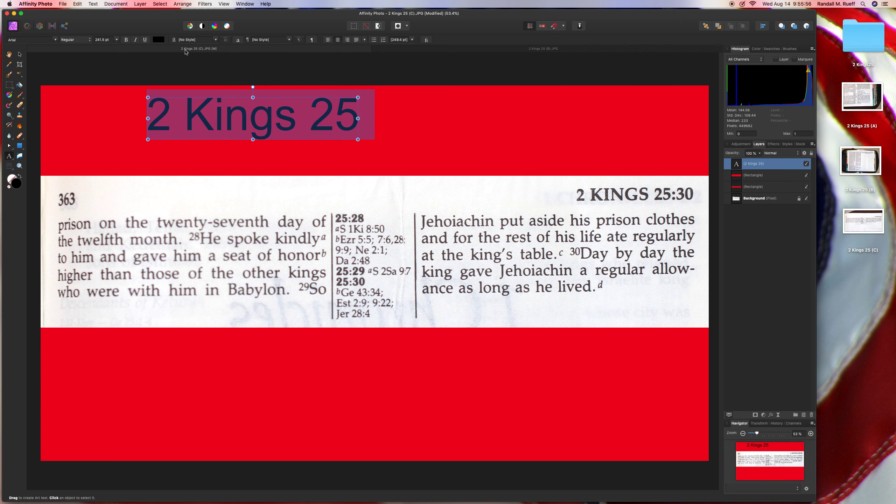
click(156, 39)
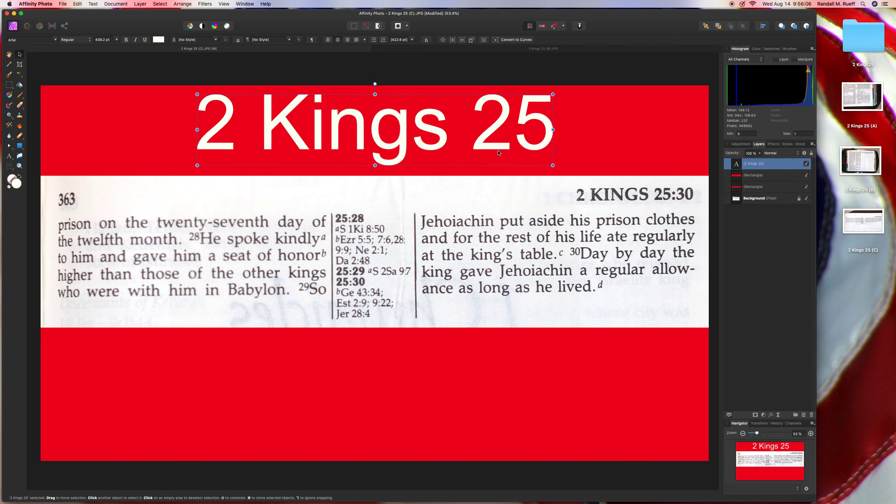
click(754, 198)
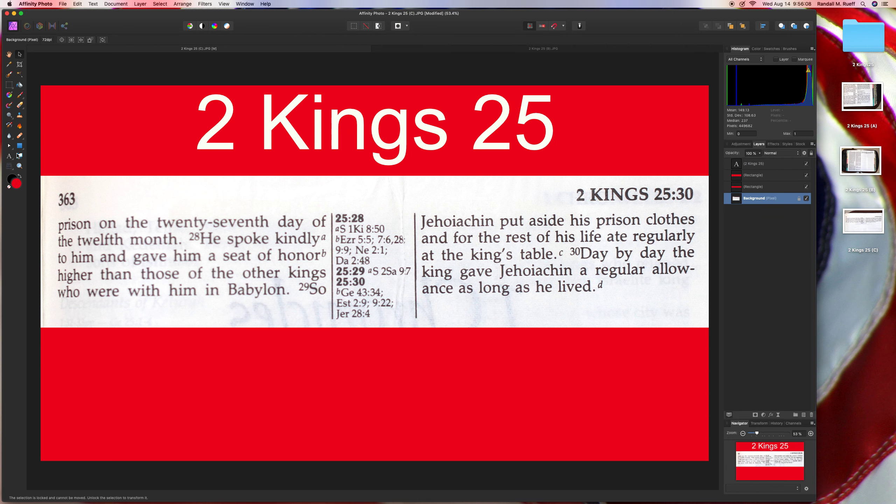
Step: Add a white '27 - 30' verse label on the bottom red banner
click(10, 156)
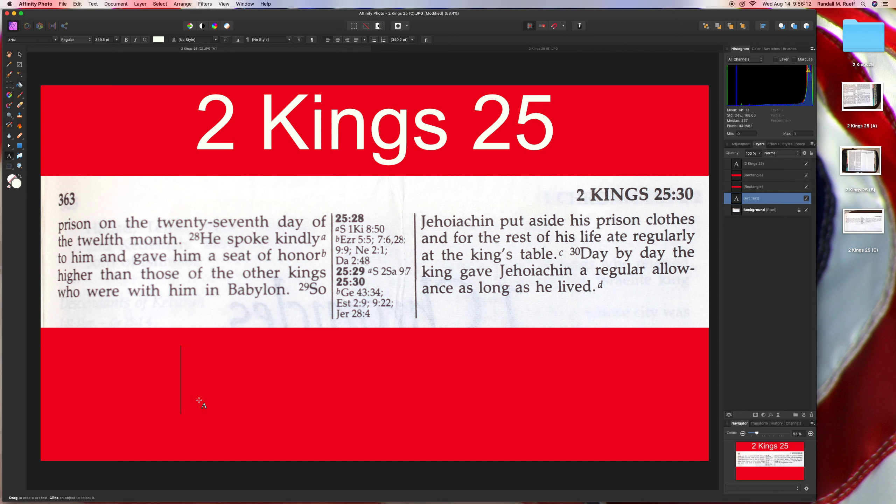
click(199, 400)
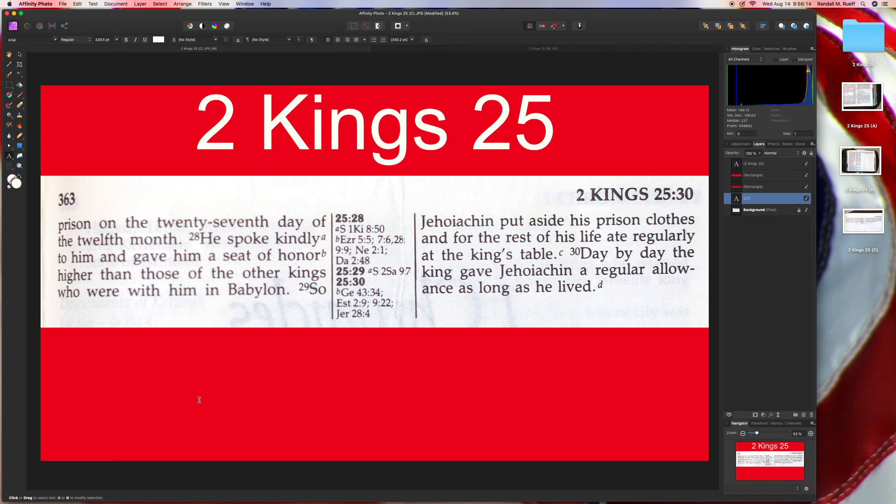
click(198, 380)
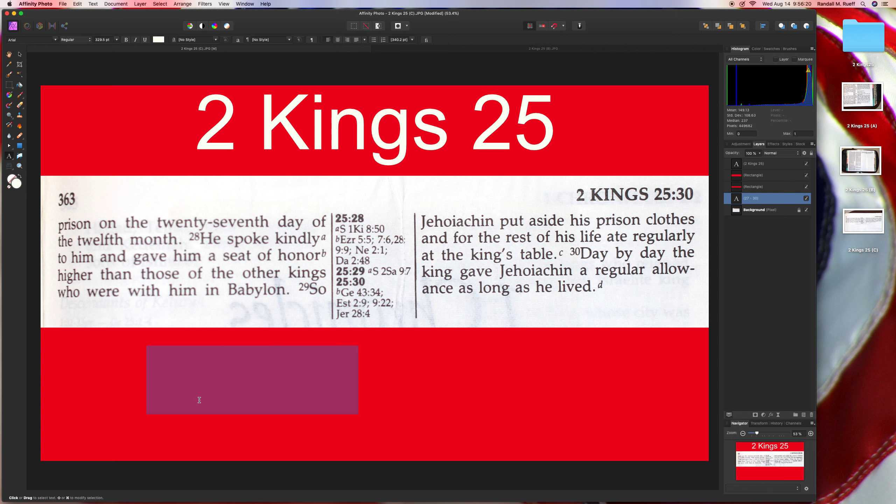
click(159, 39)
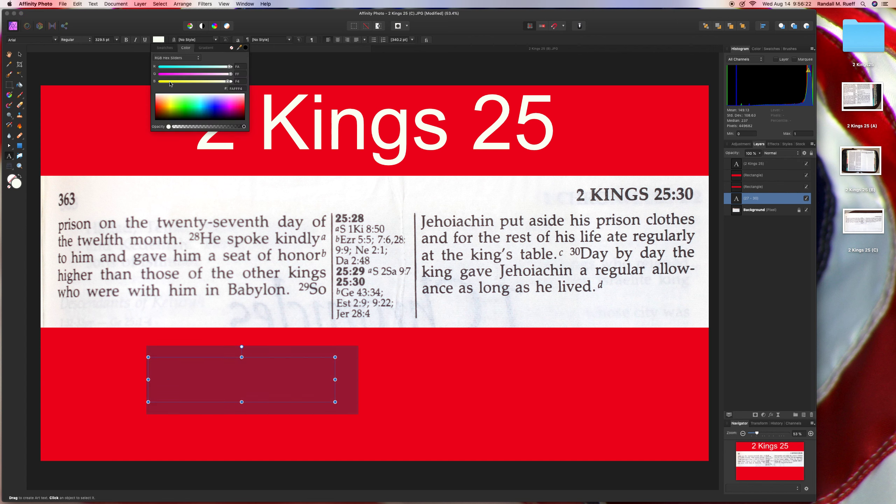
click(182, 4)
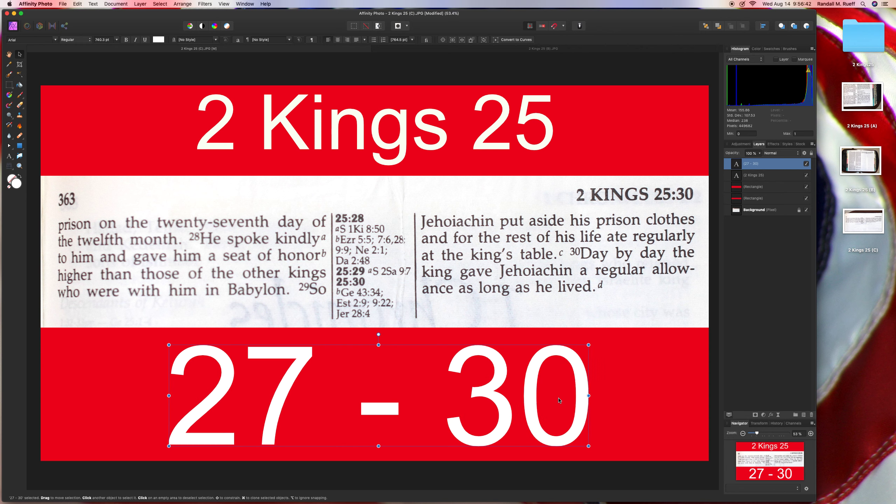
Step: Save the bannered 2 Kings 25 (C) photo with Save Flattened
click(754, 186)
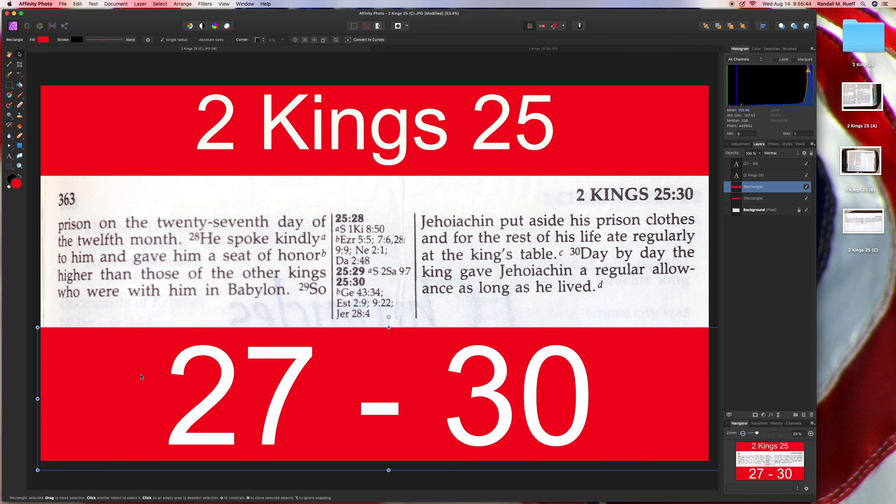
click(755, 210)
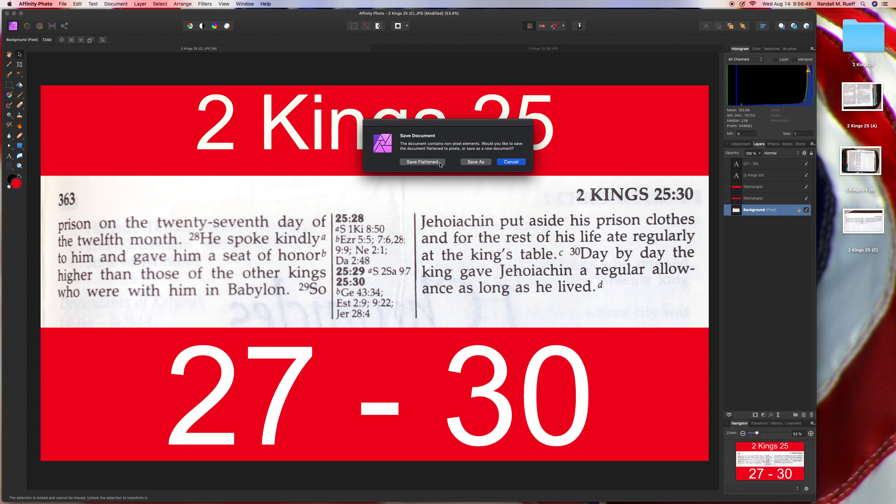
click(421, 162)
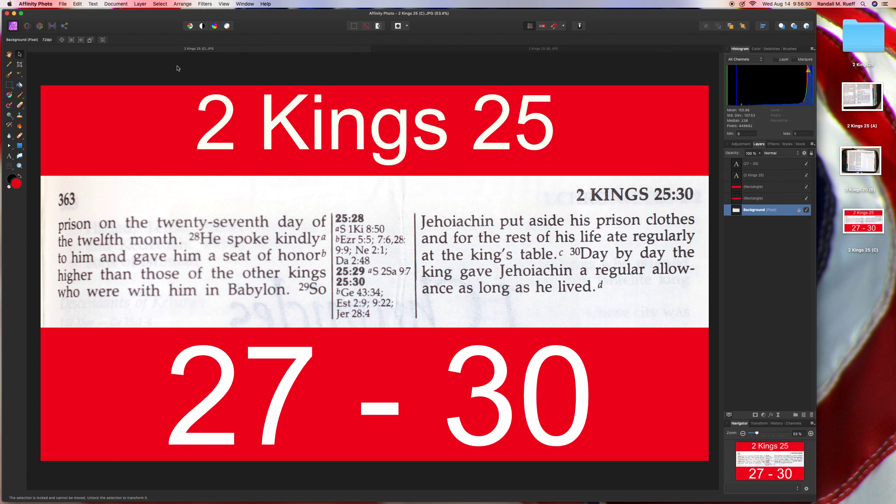
mouse_move(33, 52)
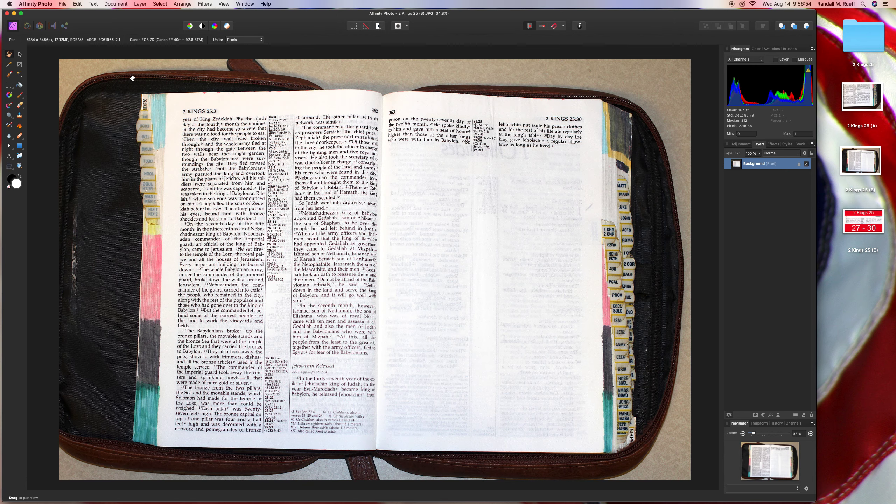
Step: Crop the 2 Kings 25 (B) photo to the open Bible pages and apply it
click(20, 64)
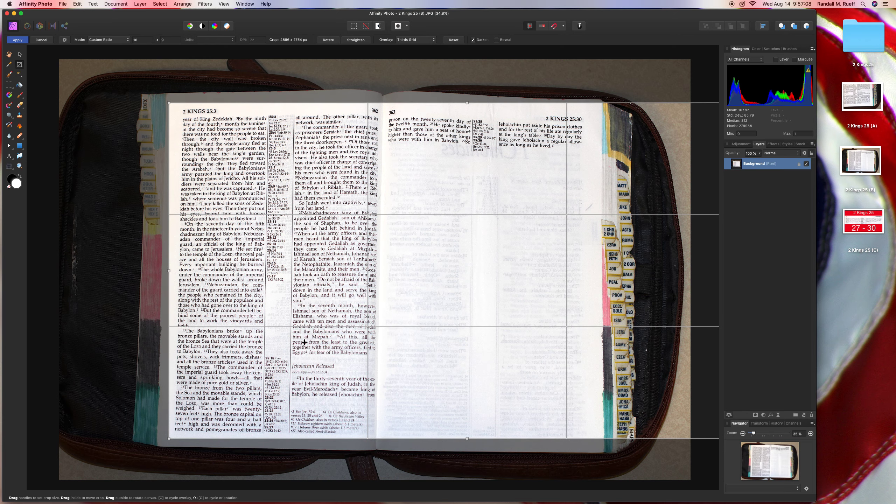
click(17, 39)
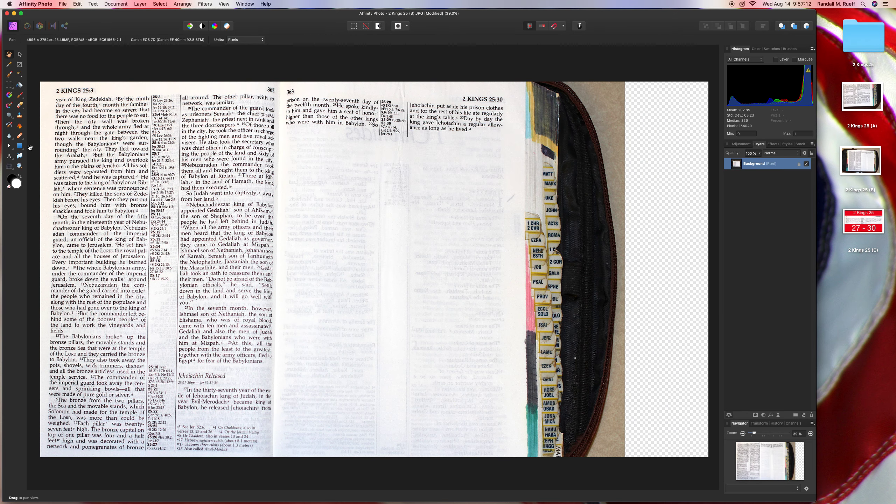
click(9, 92)
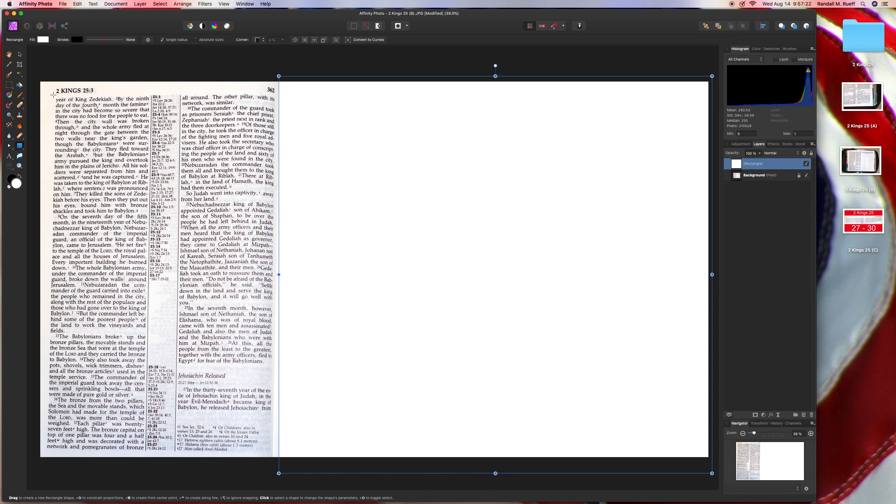
Step: Fill the right-side rectangle with a deep purple colour
click(42, 39)
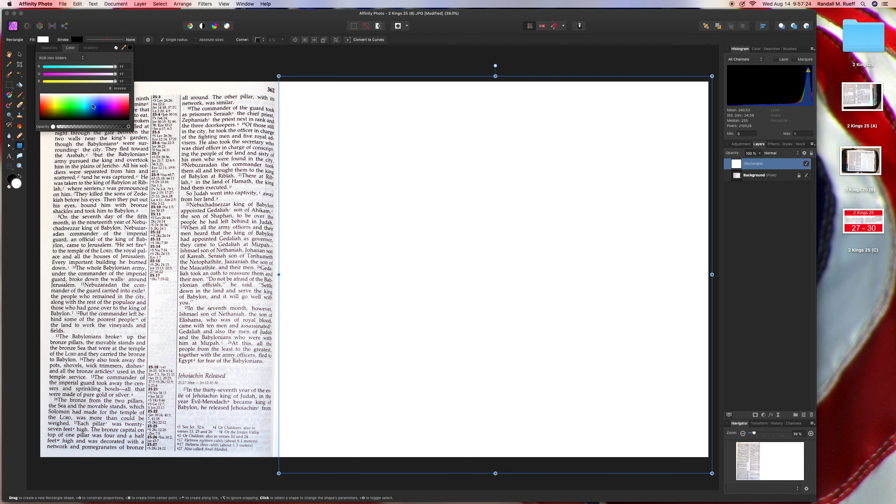
click(108, 101)
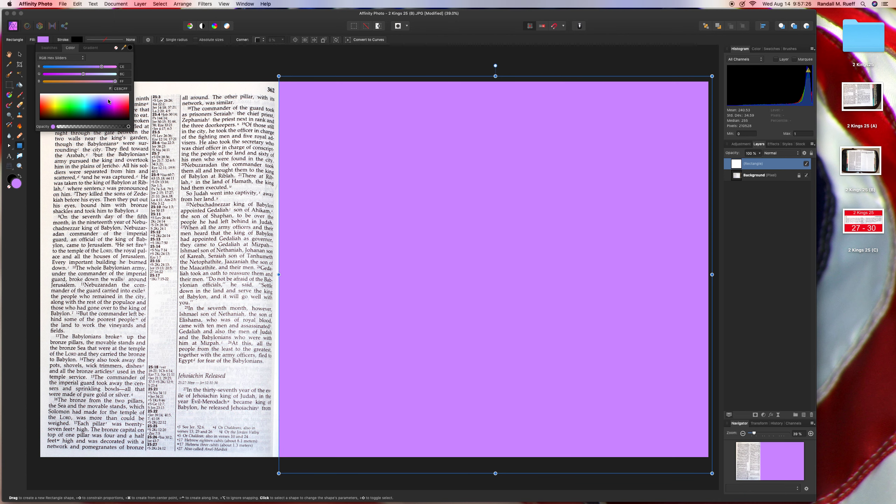
click(106, 105)
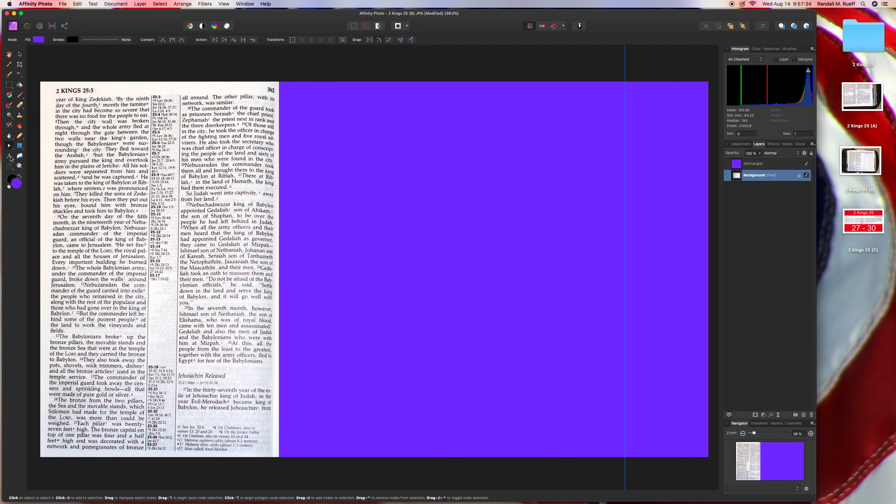
Step: Place the white Artistic Text label '2 Kings 25 / 2 - 27' large on the purple banner
click(9, 157)
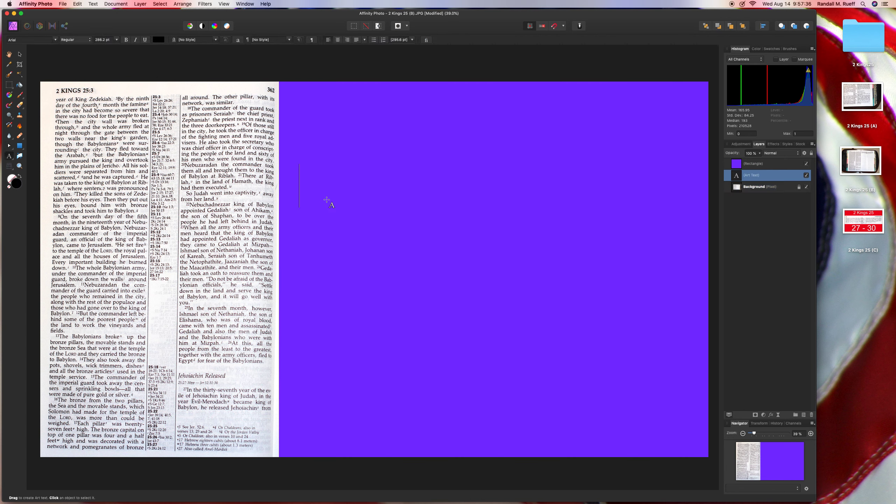
click(325, 198)
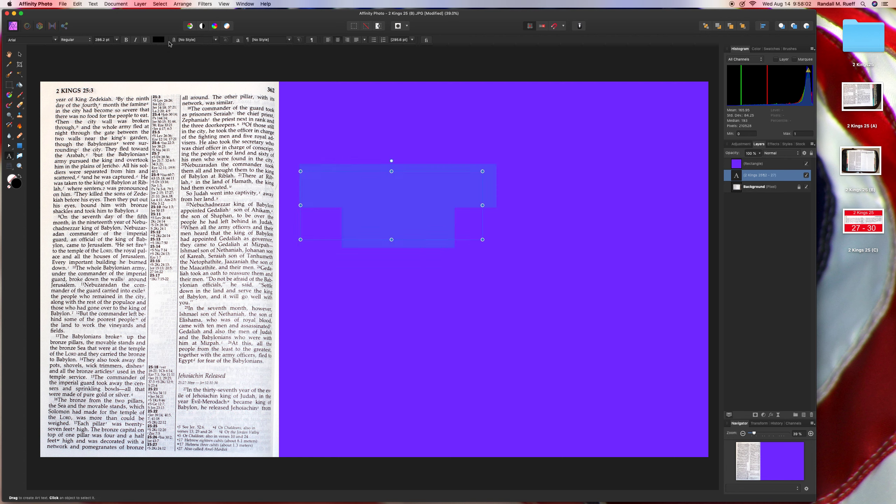
click(158, 39)
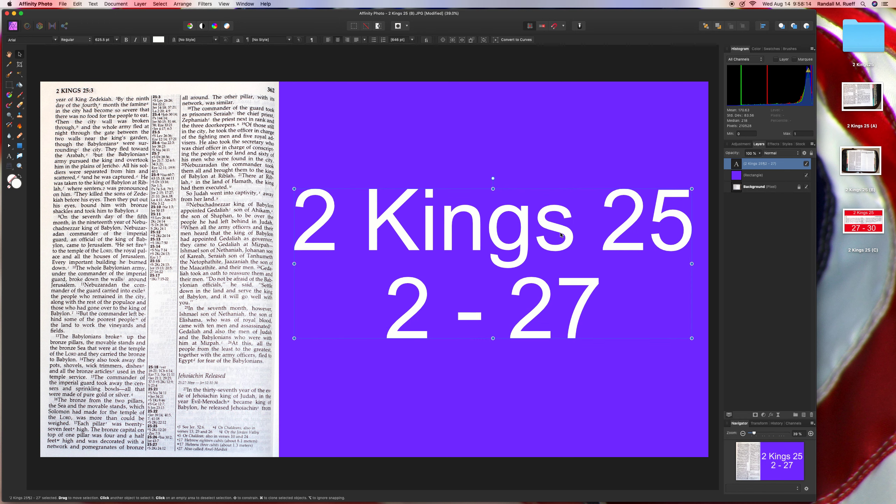
click(753, 175)
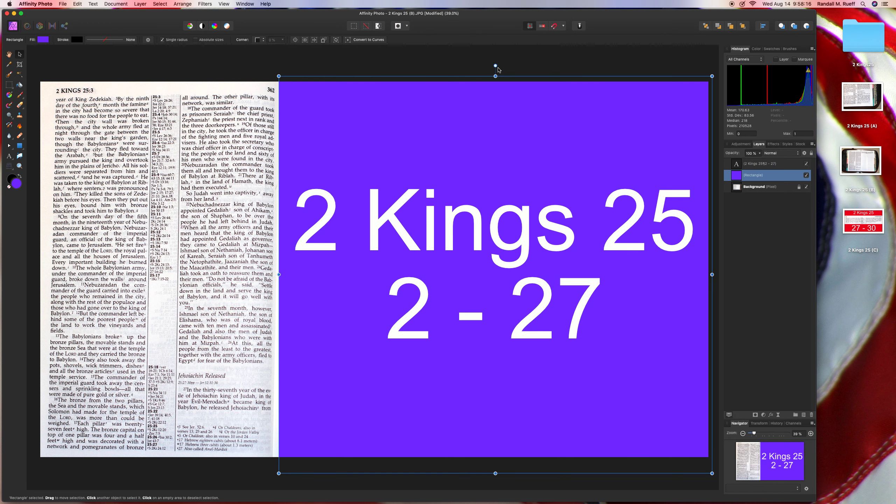
Step: Save the labelled 2 Kings 25 (B) image with Save Flattened
click(754, 187)
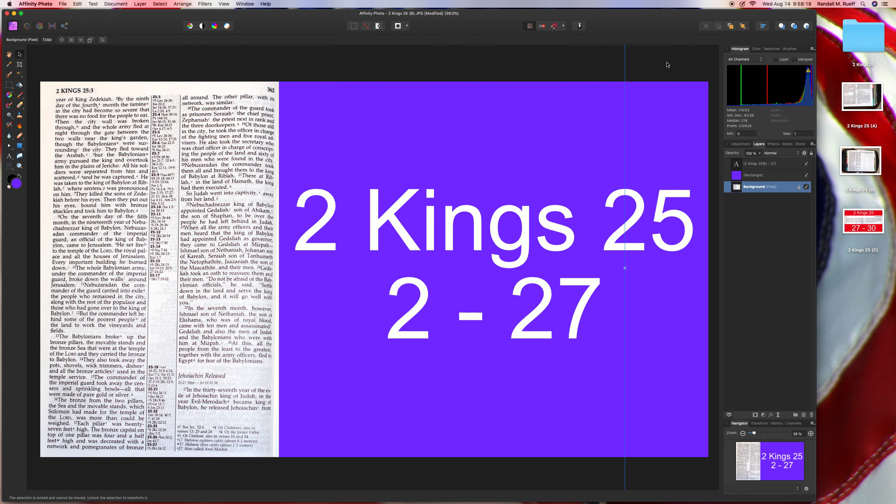
key(cmd+s)
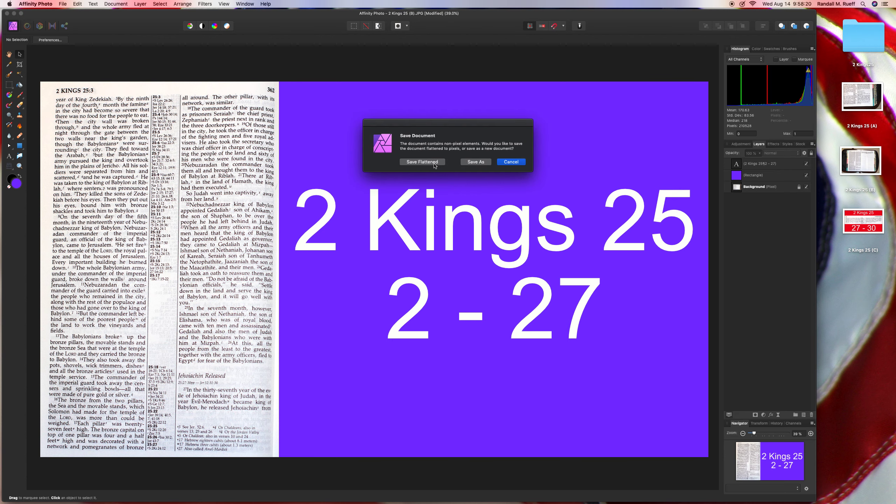
click(421, 161)
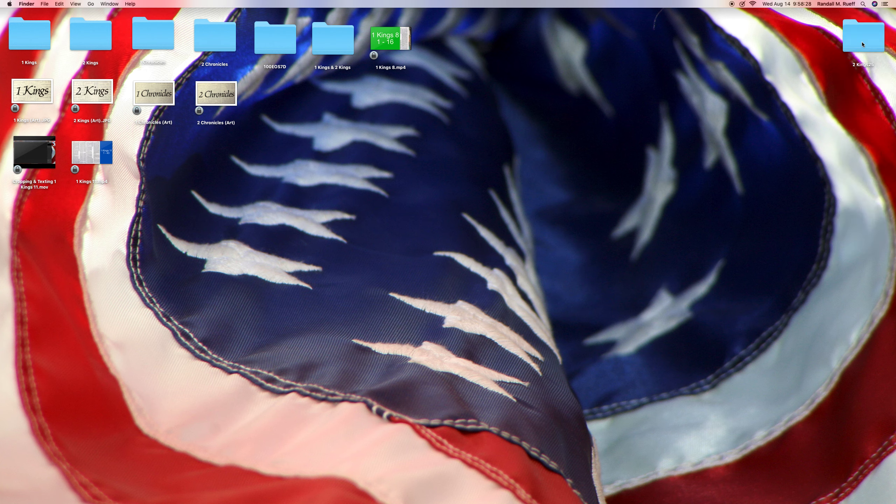
Step: Open the 2Kings25 folder, clean up its icons by name and select all four images
double_click(862, 36)
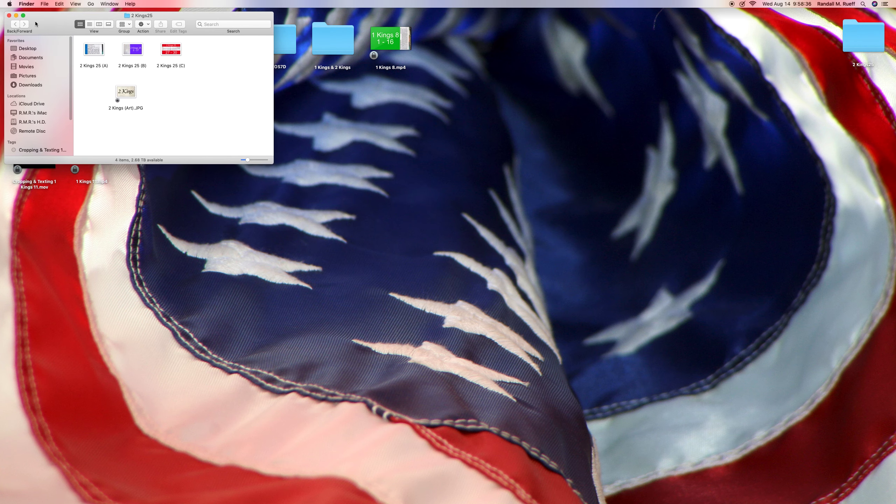
click(75, 4)
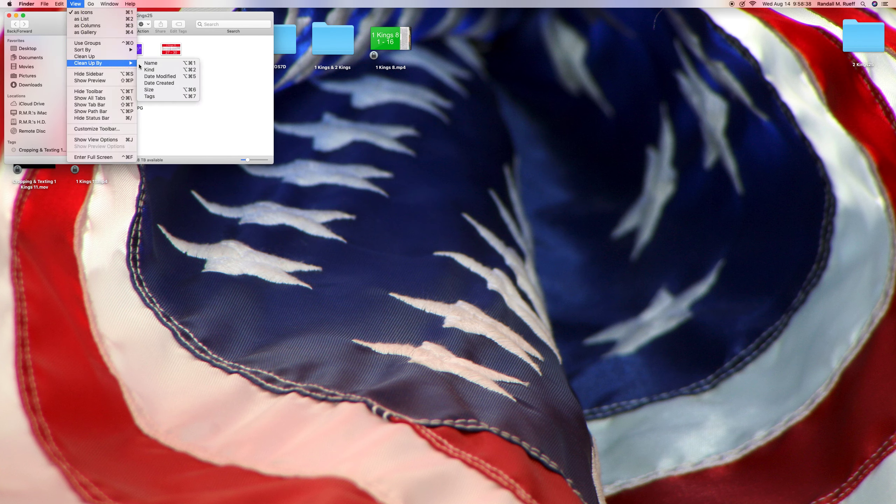
click(151, 63)
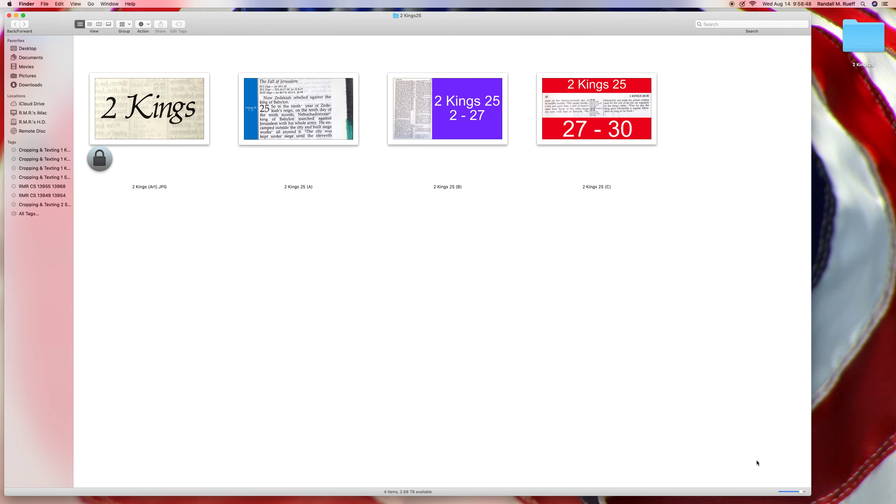
key(cmd+a)
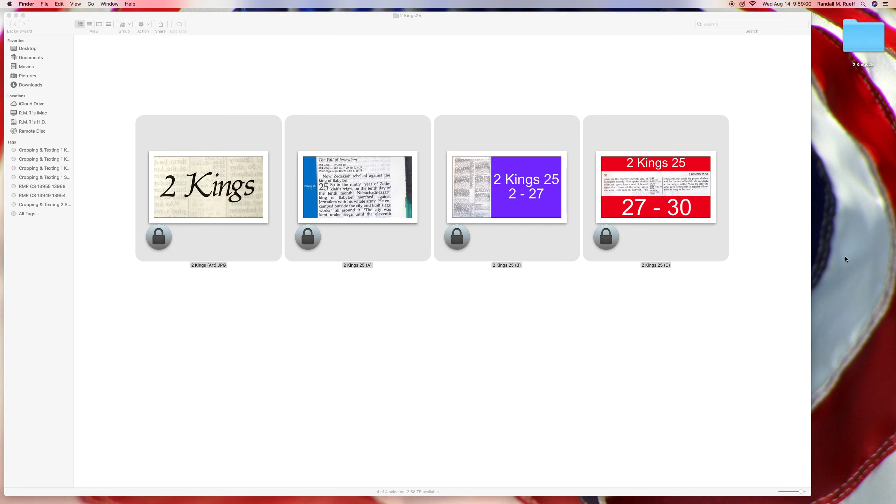
mouse_move(760, 329)
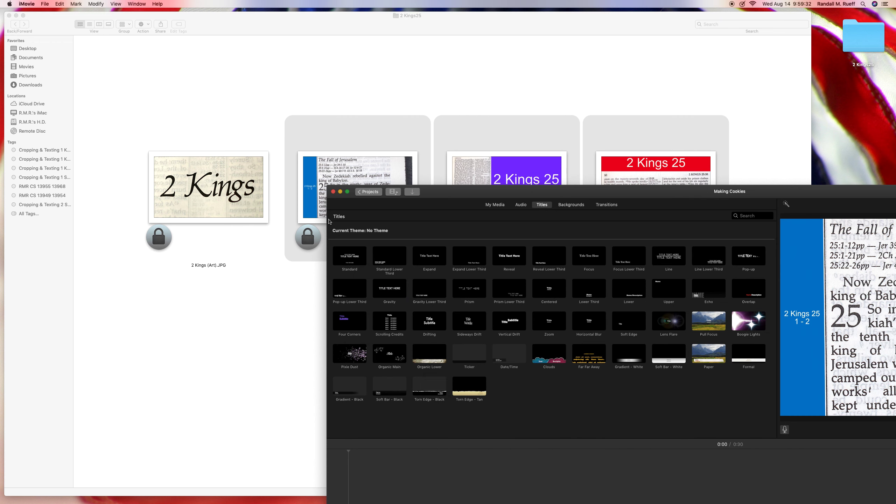
mouse_move(449, 200)
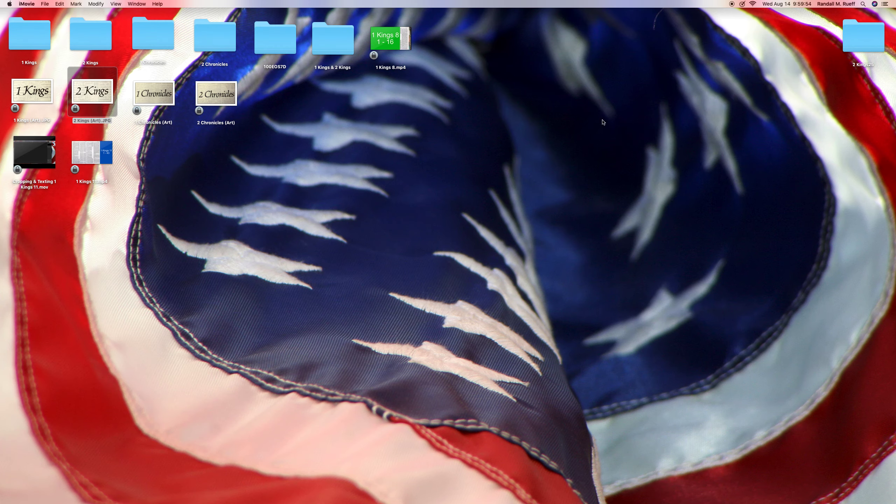
Step: Open the 2 Kings 25 images from the folder in Preview, landing on the blue-bannered (A) page
double_click(864, 35)
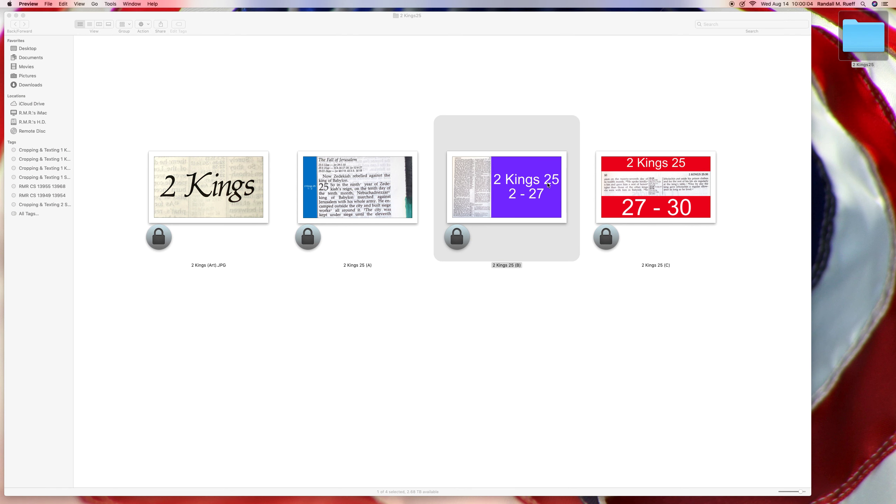
double_click(505, 188)
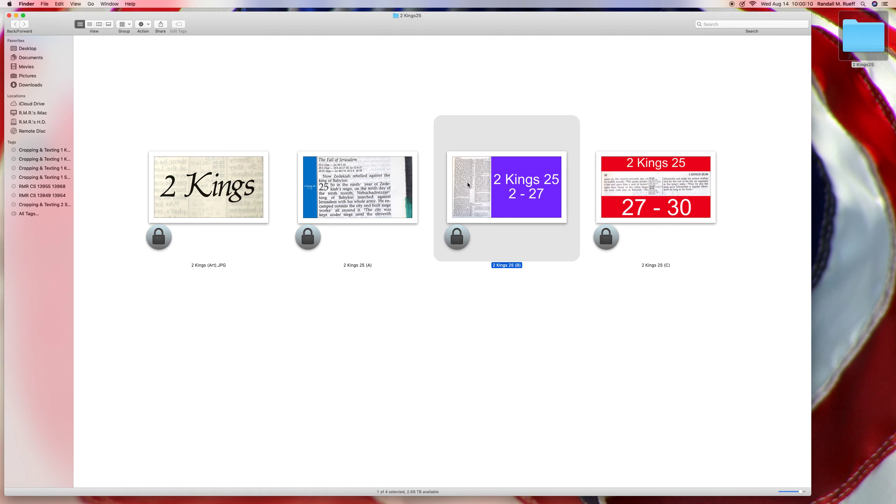
double_click(357, 188)
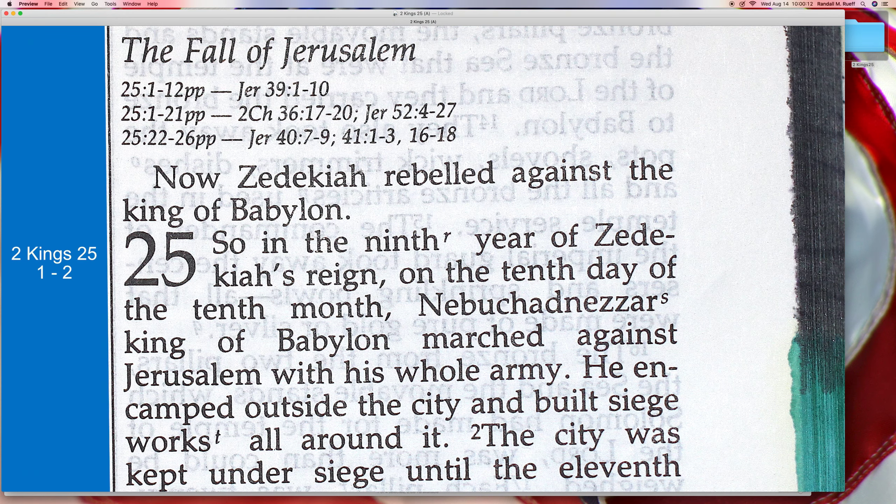